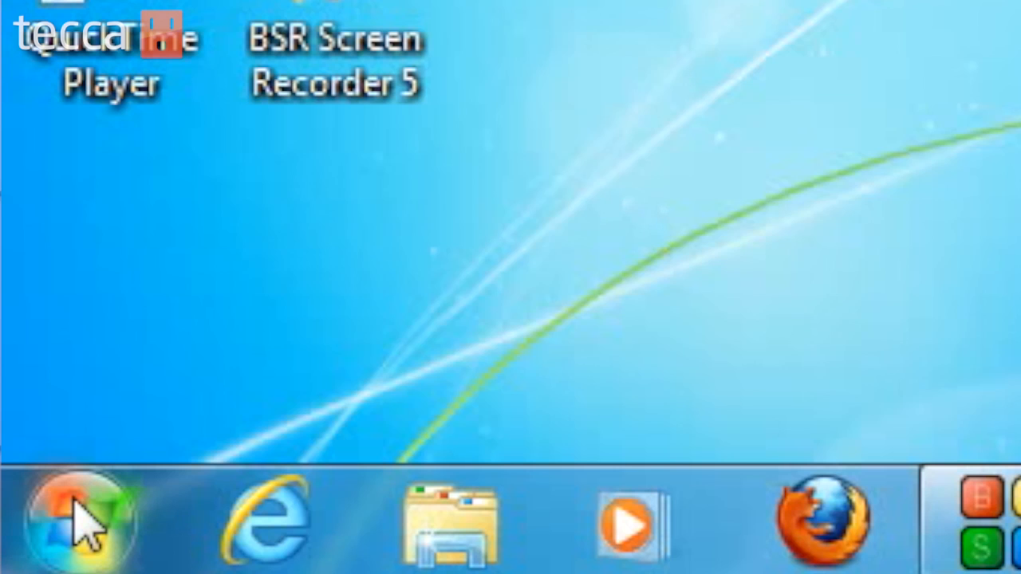
- Search the Start menu for 'upd' so Windows Update appears under Programs
left_click(77, 524)
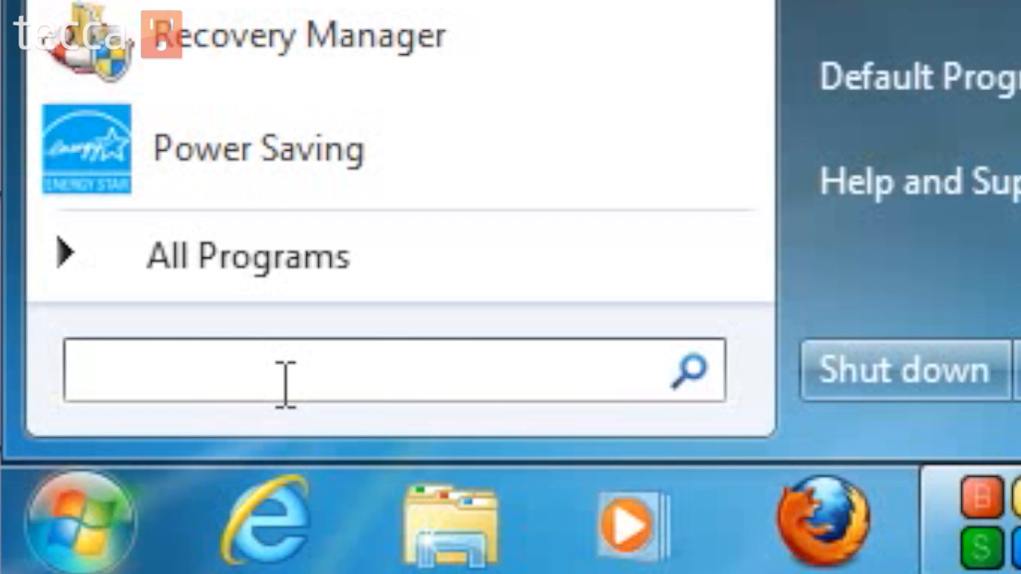
type("upd")
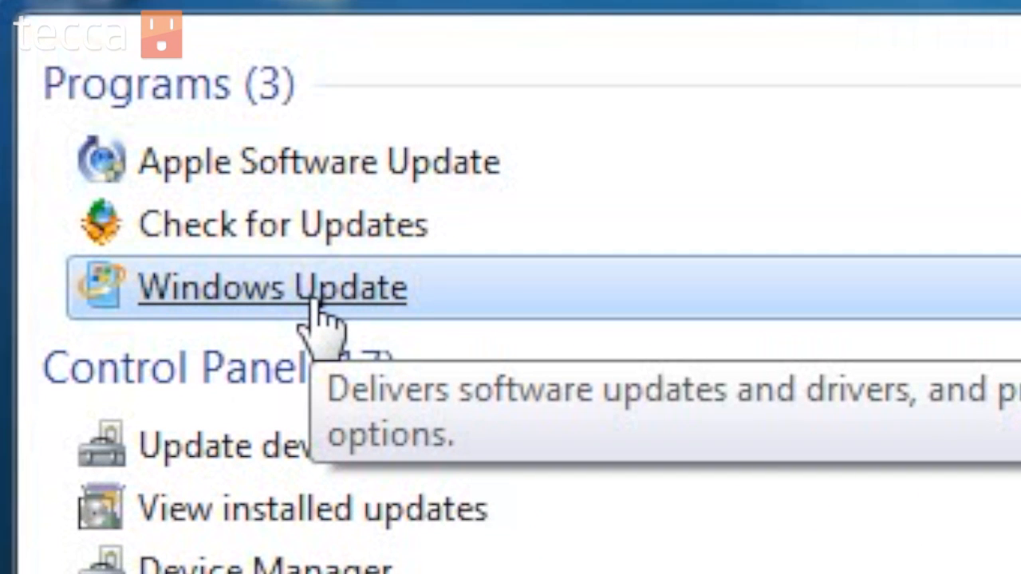
- Launch Windows Update from the results and go to its Change settings page
left_click(273, 287)
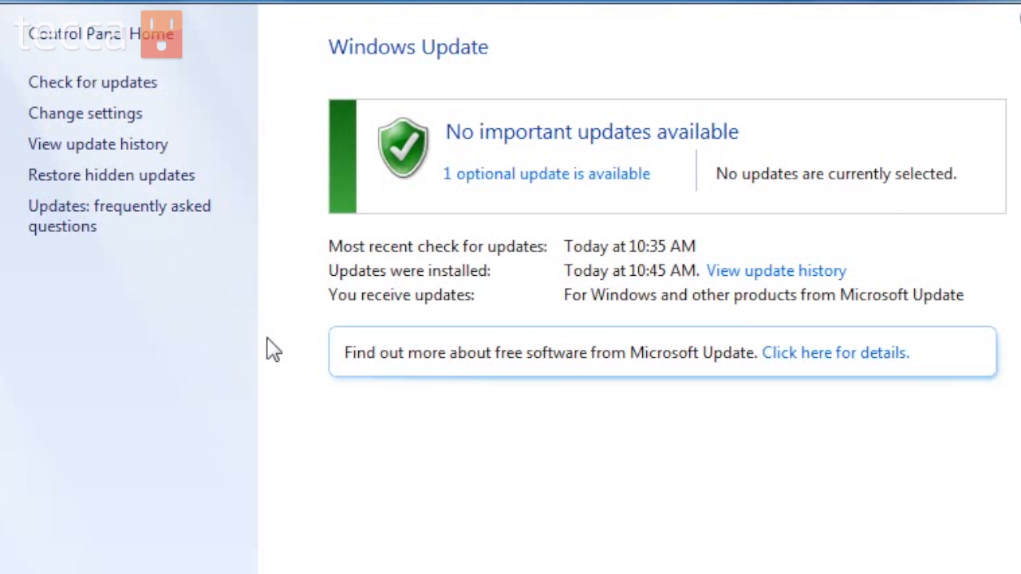
mouse_move(169, 76)
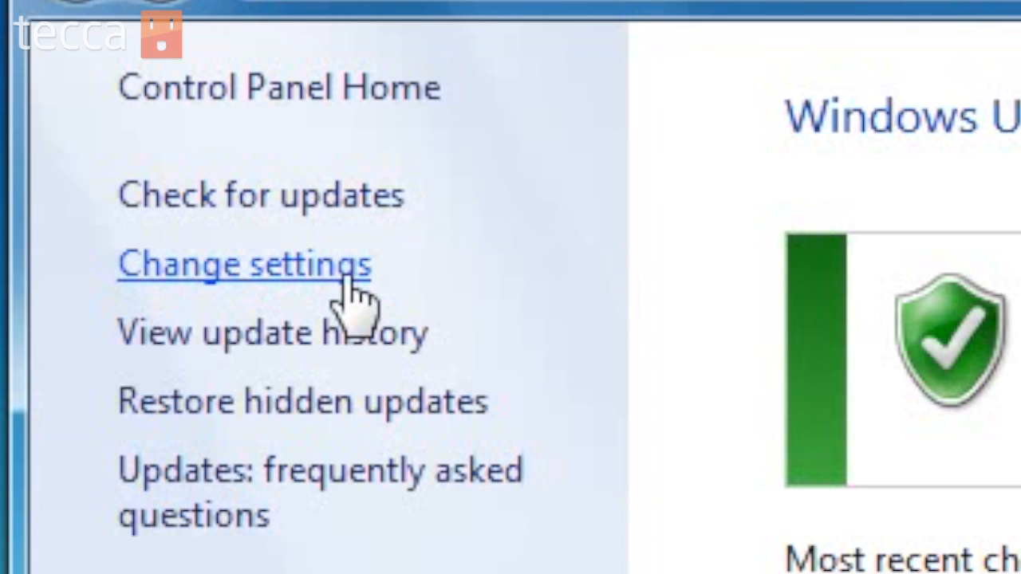
left_click(242, 263)
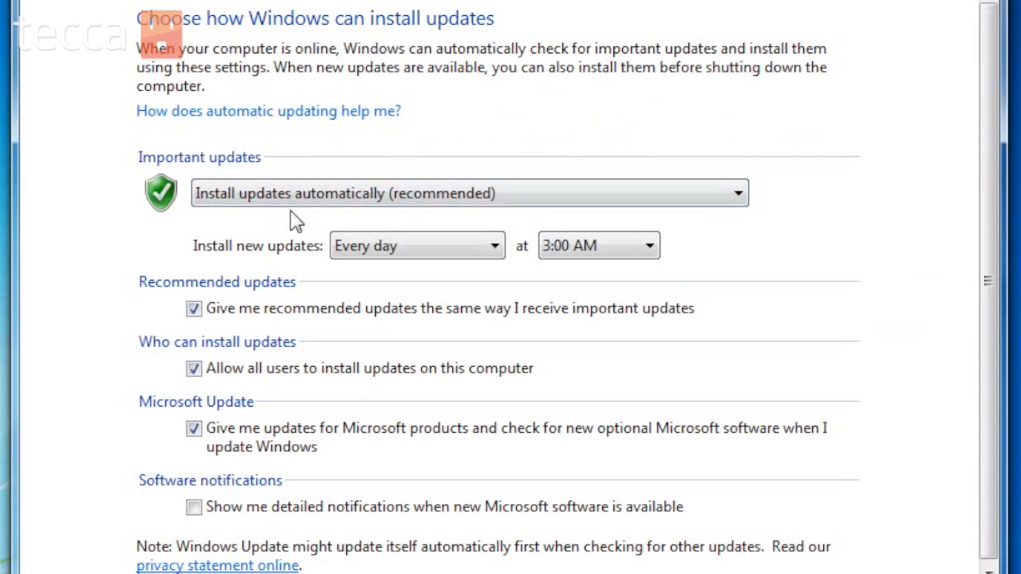
left_click(469, 193)
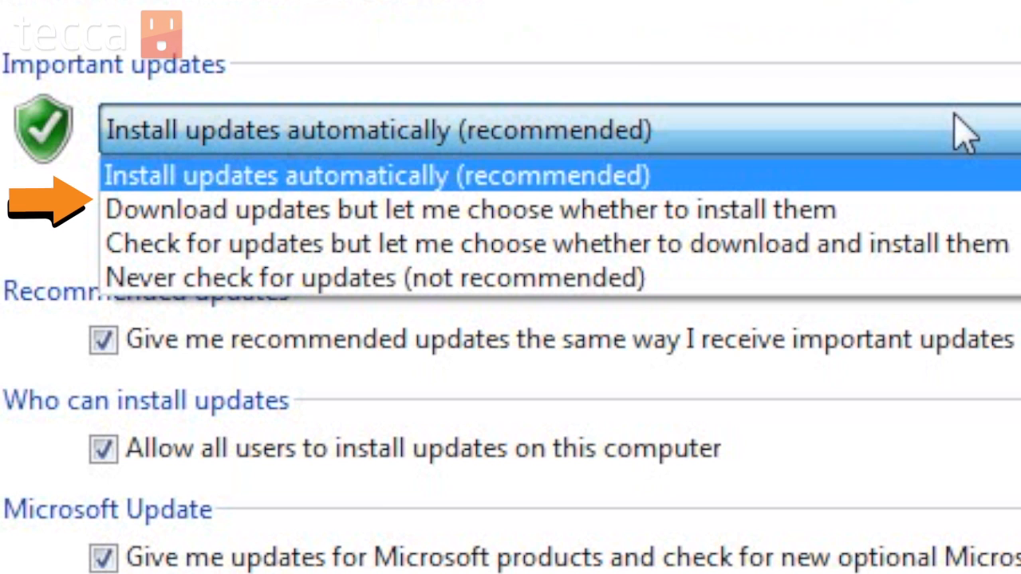
left_click(374, 175)
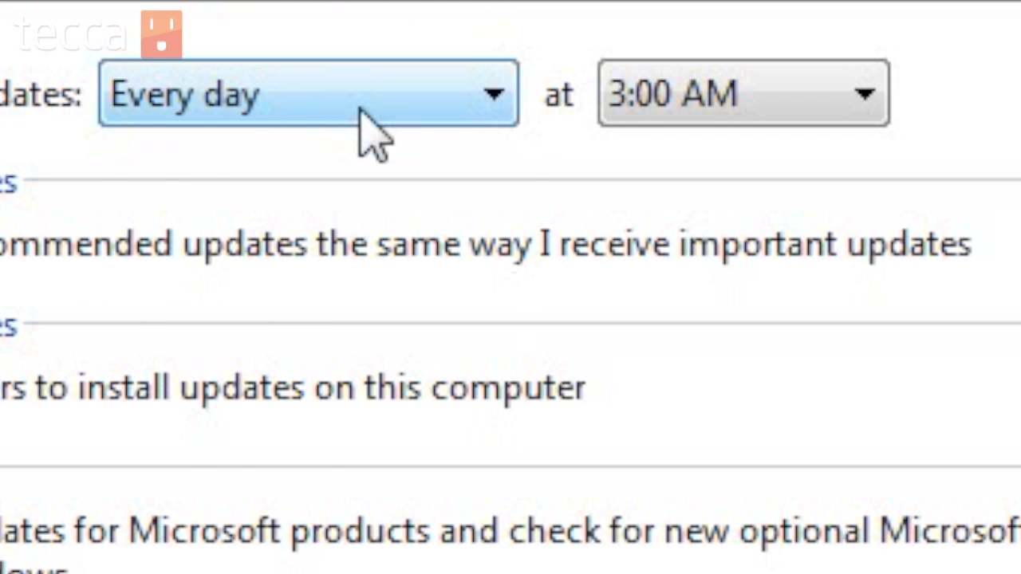
- Keep installs on Every day and change the install time to 9:00 PM
left_click(306, 91)
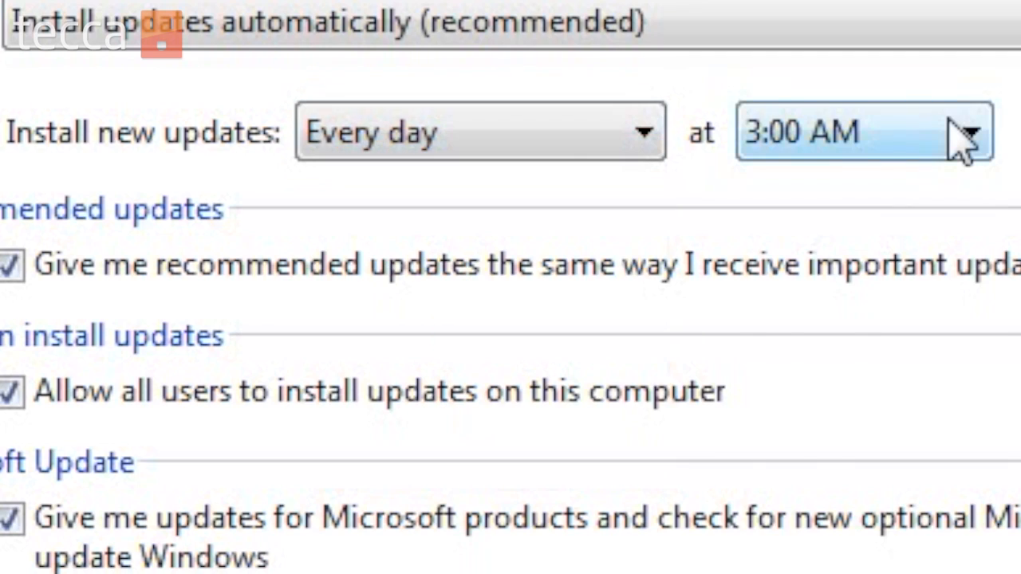
left_click(965, 131)
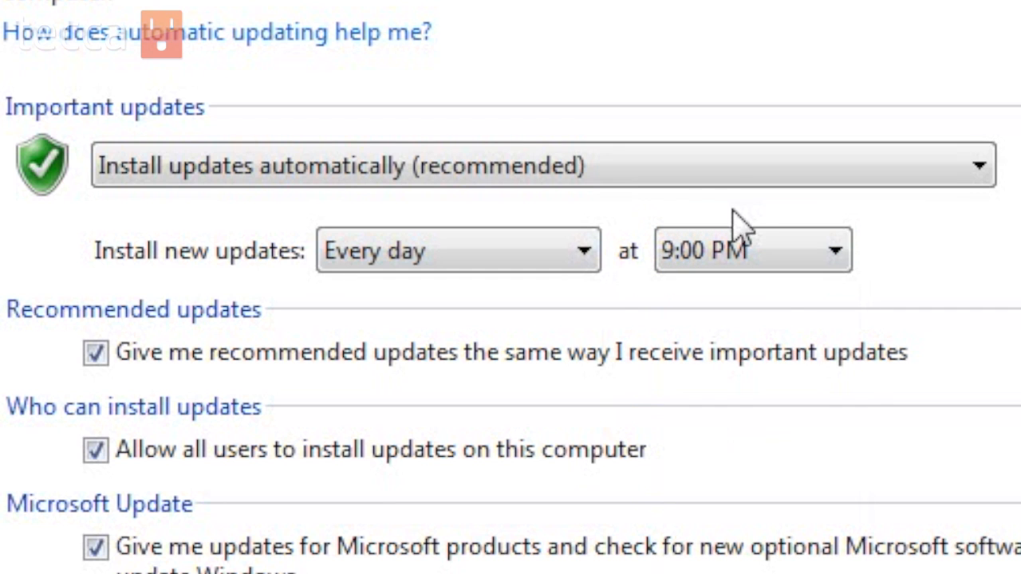
left_click(749, 249)
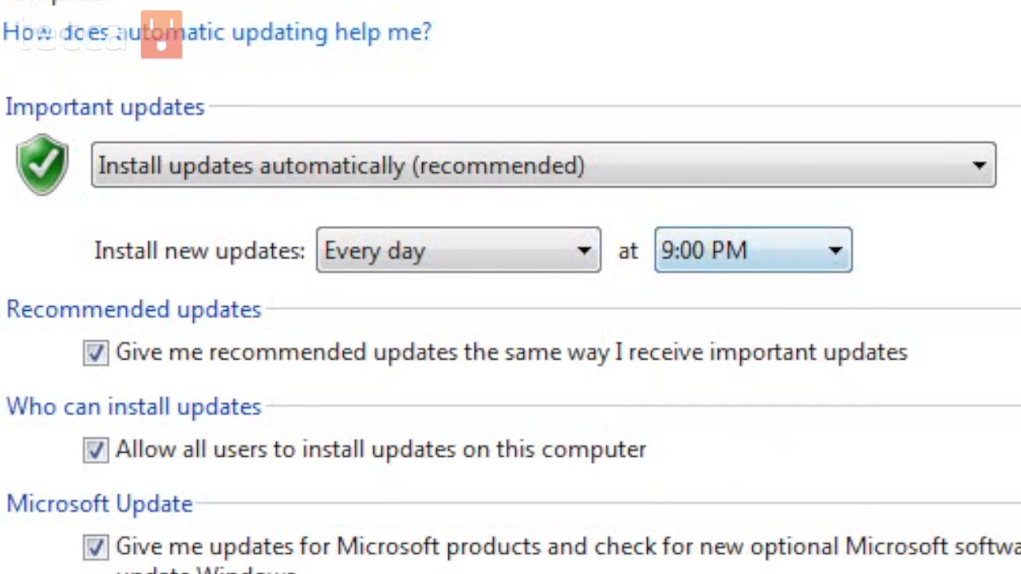